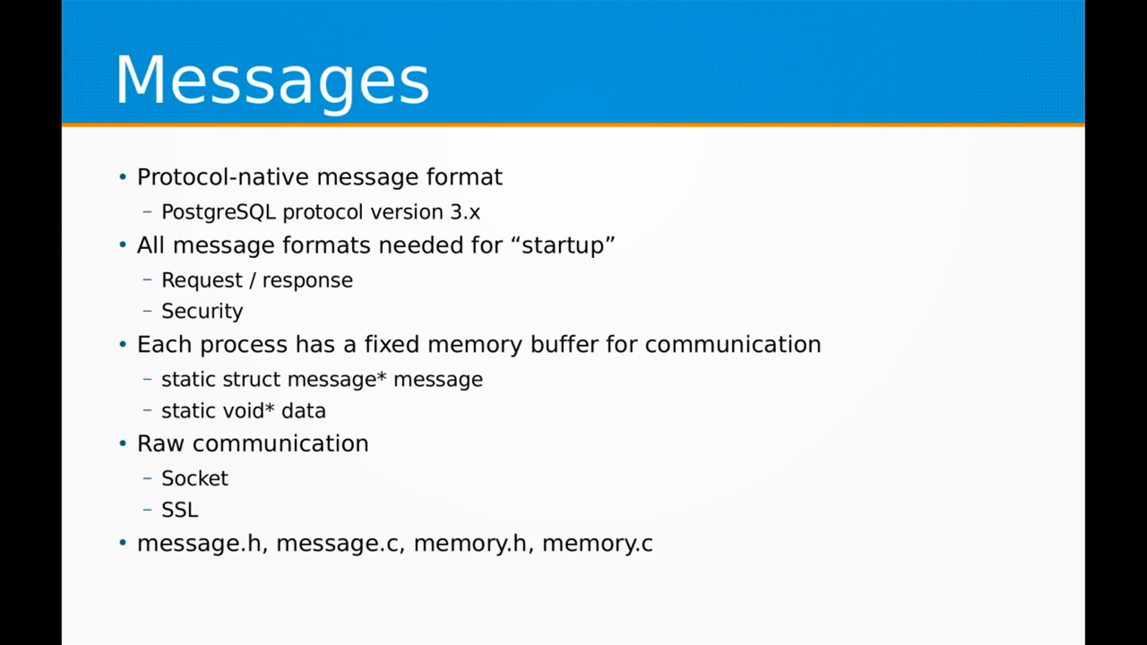
pyautogui.press('right')
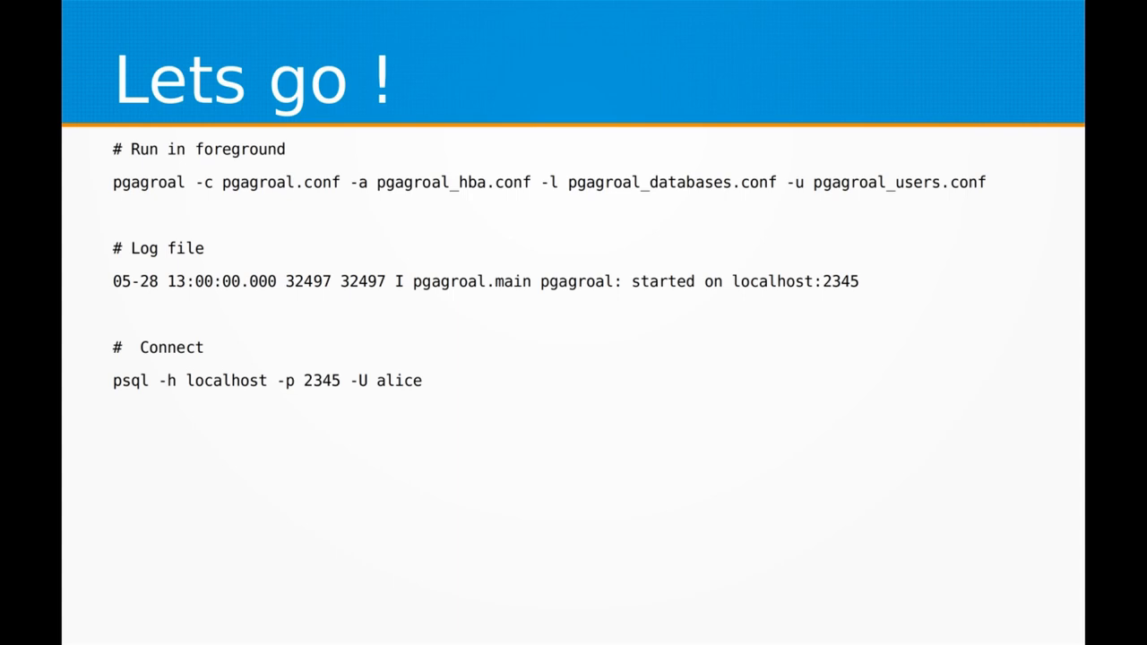
pyautogui.press('Right')
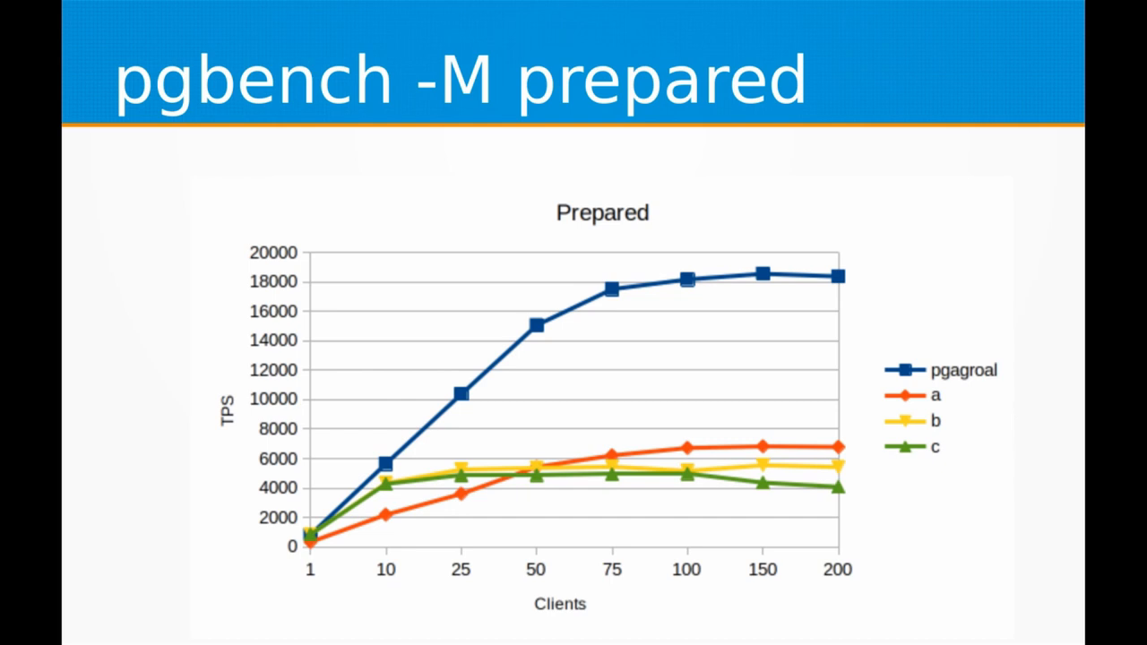